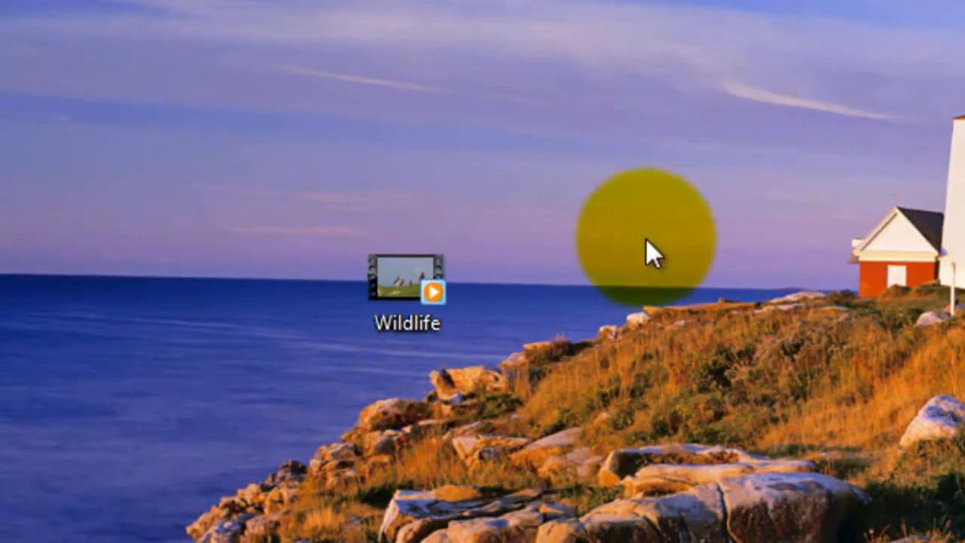
- Open the Wildlife video, then launch Filmora and start a new movie in Full Feature Mode
{"action": "left_click", "coordinate": [407, 286]}
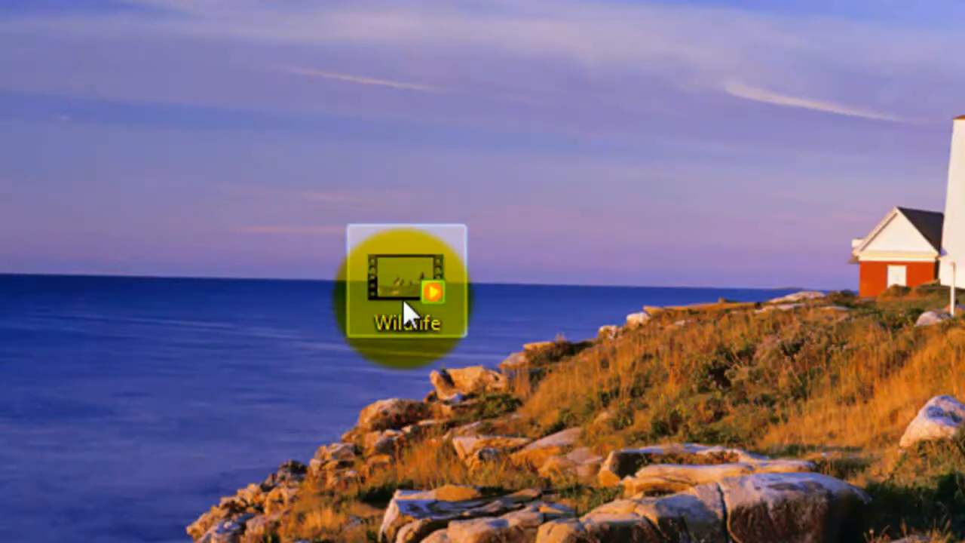
{"action": "double_click", "coordinate": [403, 287]}
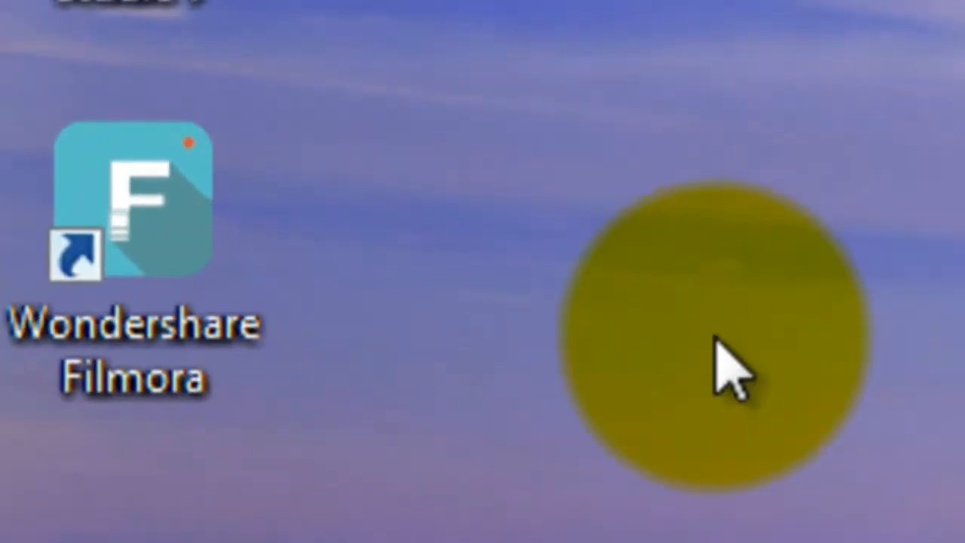
{"action": "double_click", "coordinate": [135, 204]}
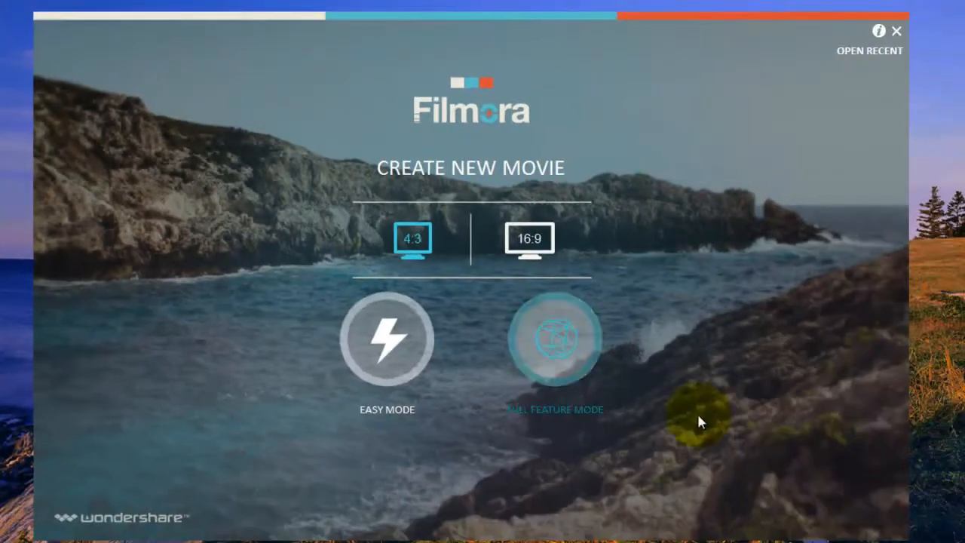
{"action": "mouse_move", "coordinate": [561, 373]}
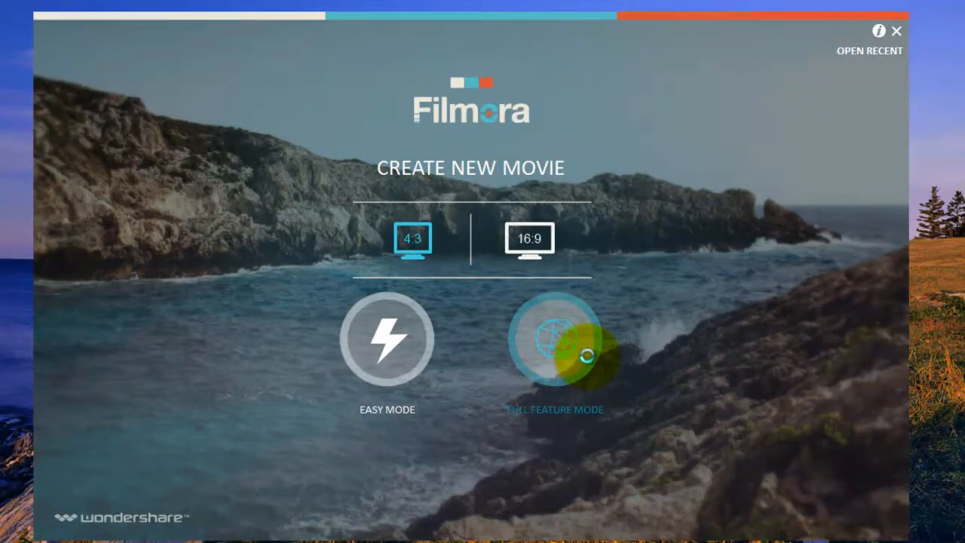
{"action": "left_click", "coordinate": [556, 340]}
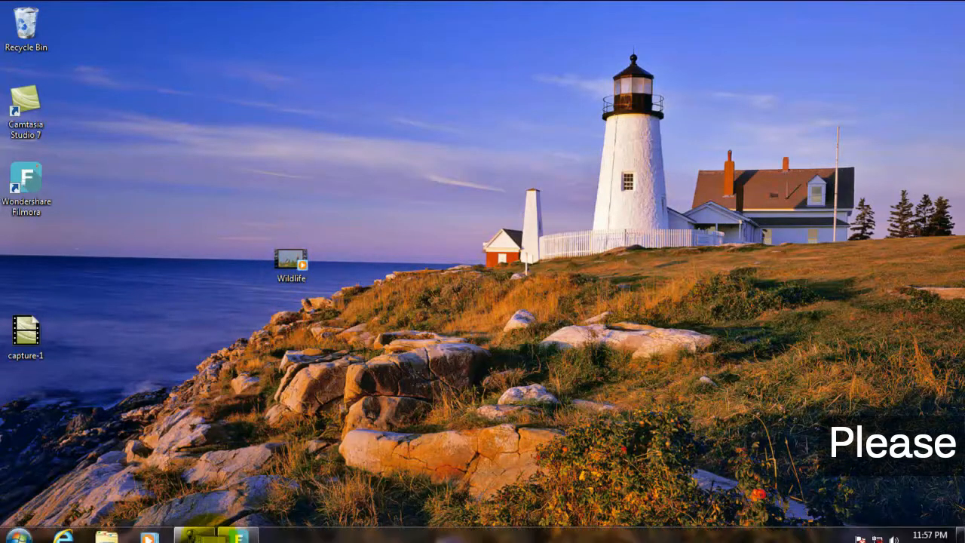
- Import Wildlife into My Album, drop it on the video track at 00:00, and play
{"action": "double_click", "coordinate": [28, 179]}
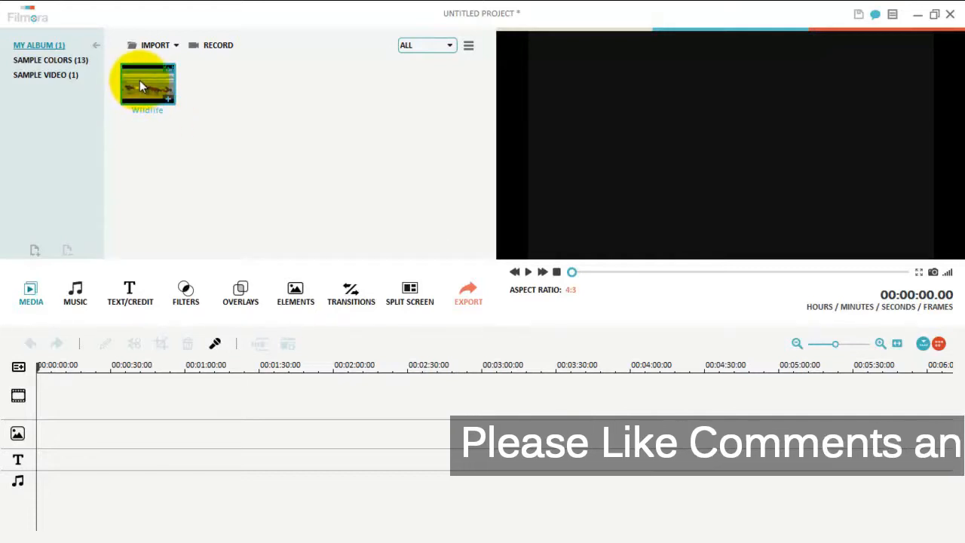
{"action": "left_click_drag", "start_coordinate": [147, 83], "coordinate": [71, 396]}
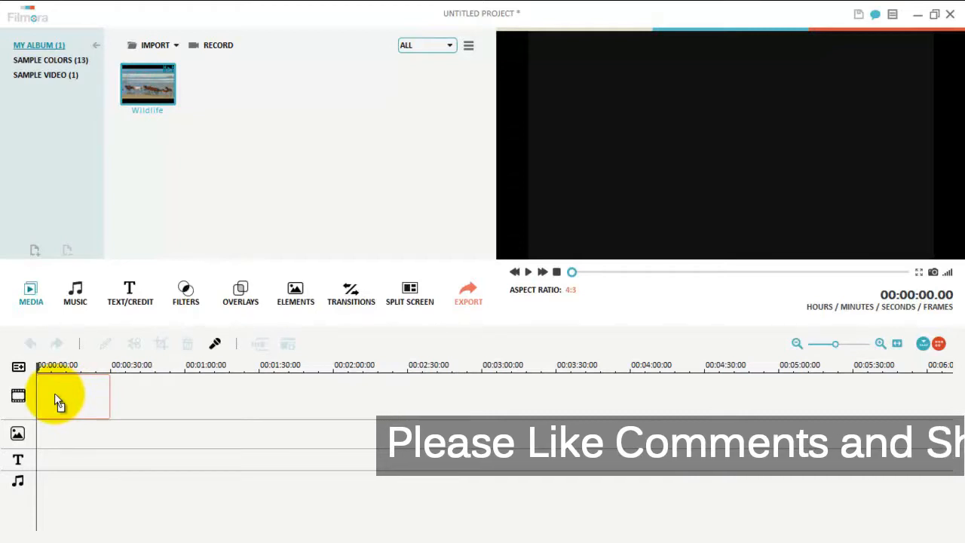
{"action": "left_click_drag", "start_coordinate": [148, 86], "coordinate": [72, 396]}
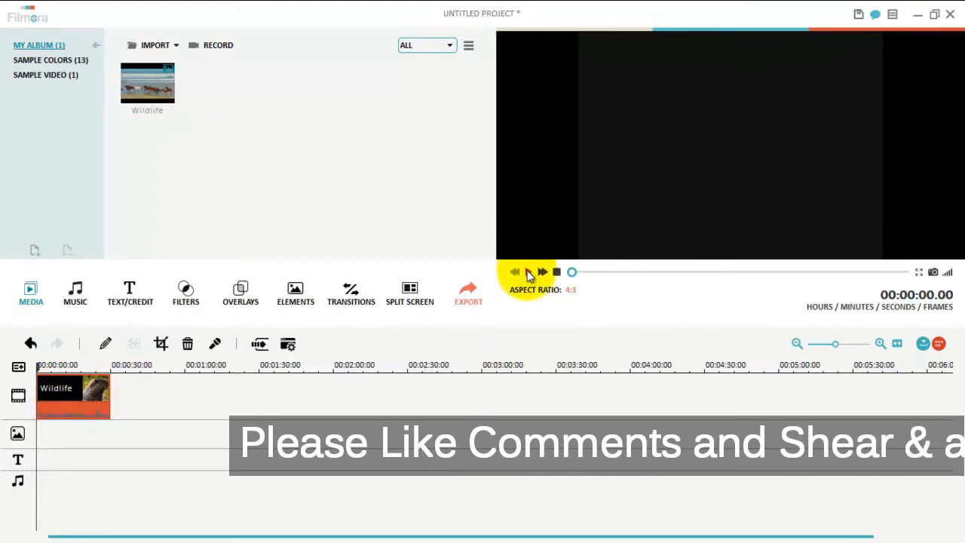
{"action": "mouse_move", "coordinate": [530, 273]}
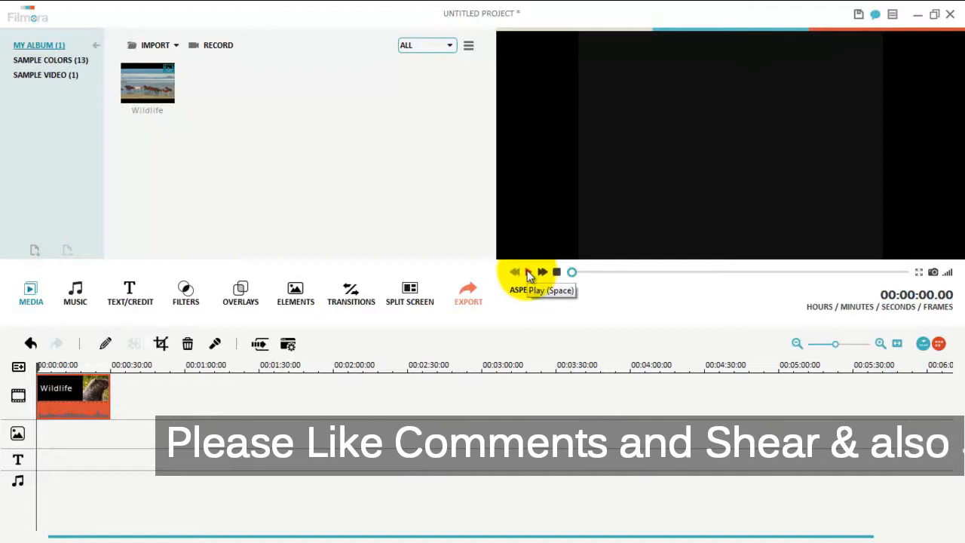
{"action": "left_click", "coordinate": [529, 271]}
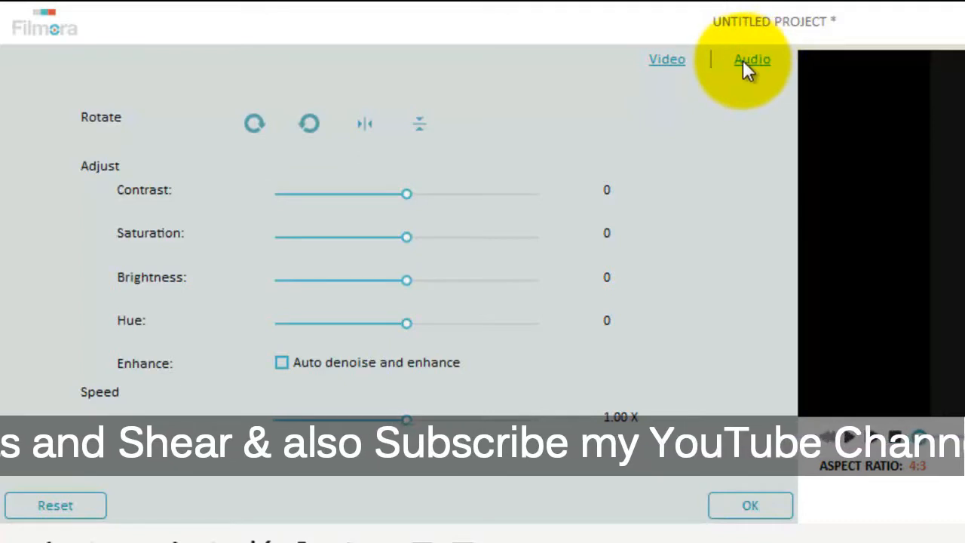
- Drag the Wildlife clip's audio volume slider down to 0 and apply it with OK
{"action": "left_click", "coordinate": [748, 59]}
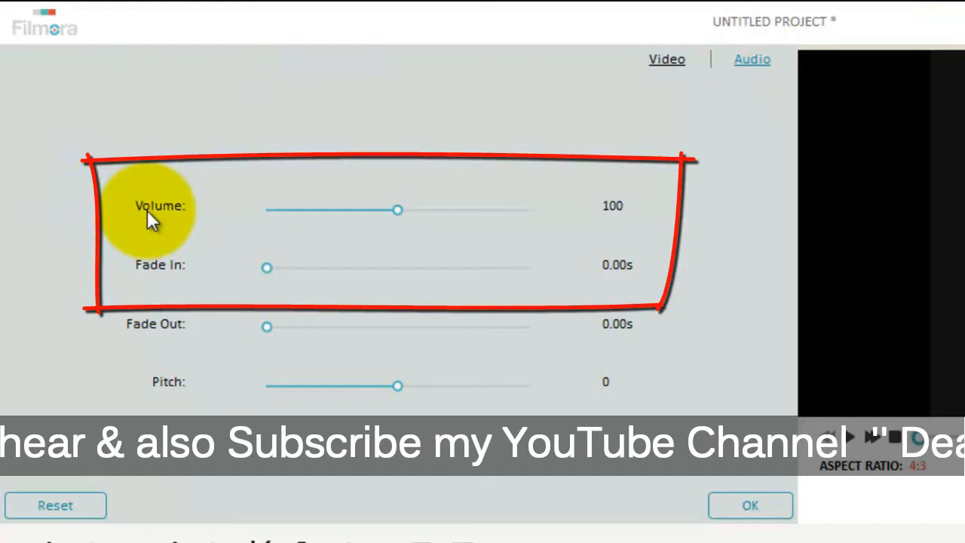
{"action": "mouse_move", "coordinate": [517, 194]}
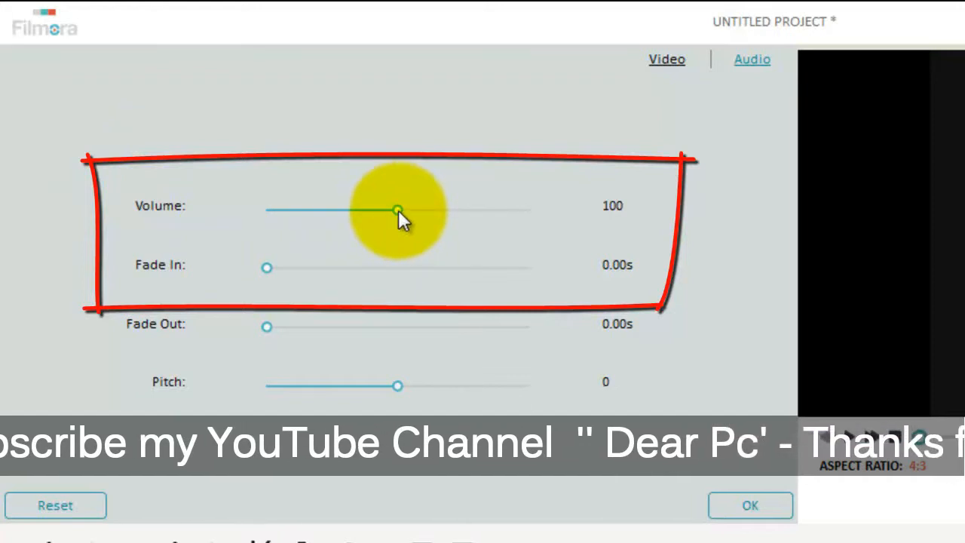
{"action": "left_click_drag", "start_coordinate": [398, 209], "coordinate": [288, 209]}
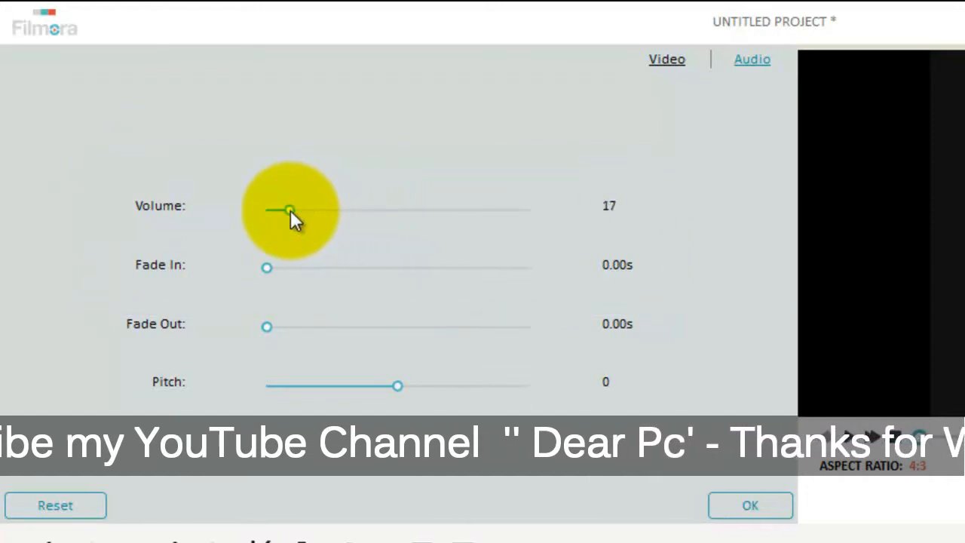
{"action": "left_click_drag", "start_coordinate": [289, 209], "coordinate": [267, 209]}
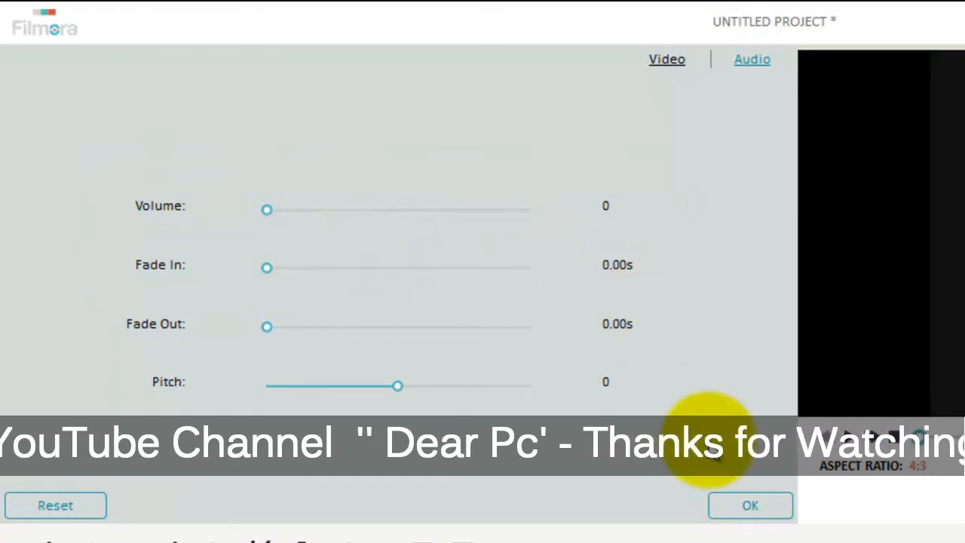
{"action": "left_click", "coordinate": [750, 505]}
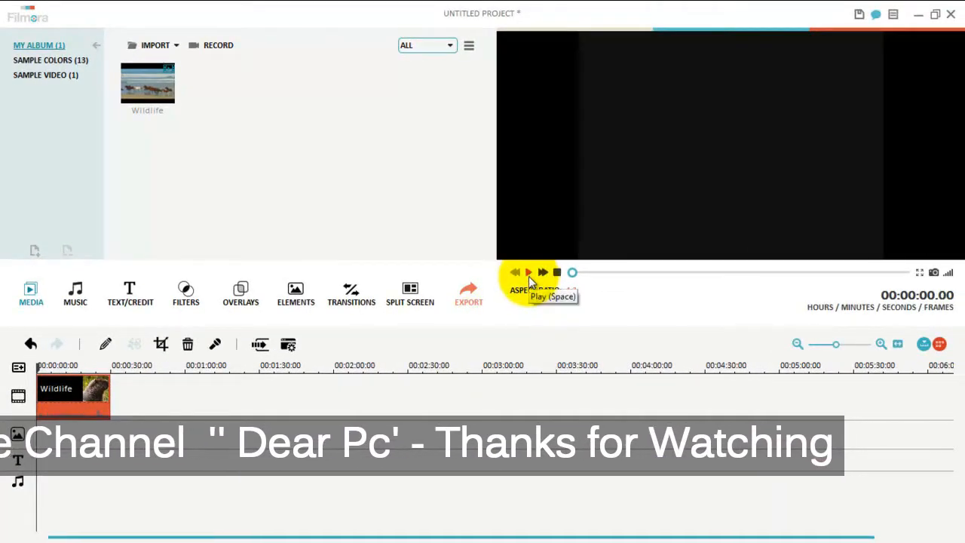
{"action": "left_click", "coordinate": [529, 271]}
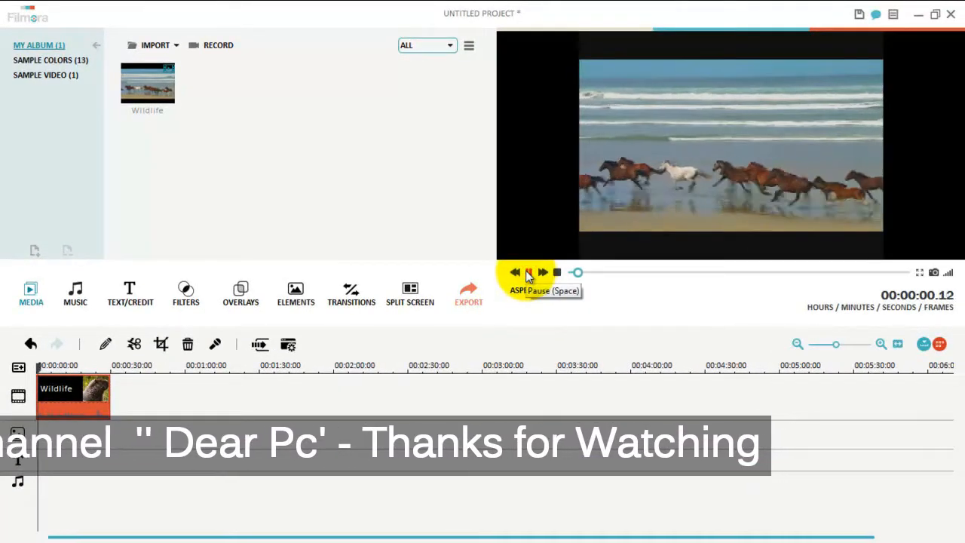
{"action": "left_click", "coordinate": [527, 272]}
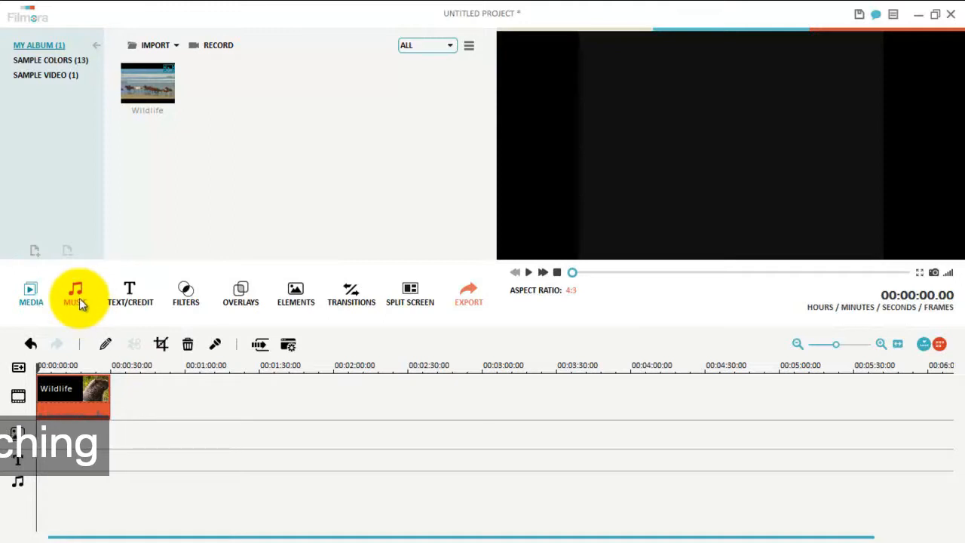
- Place the 'Simple deci…' library track on the music track and preview the project
{"action": "left_click", "coordinate": [75, 289]}
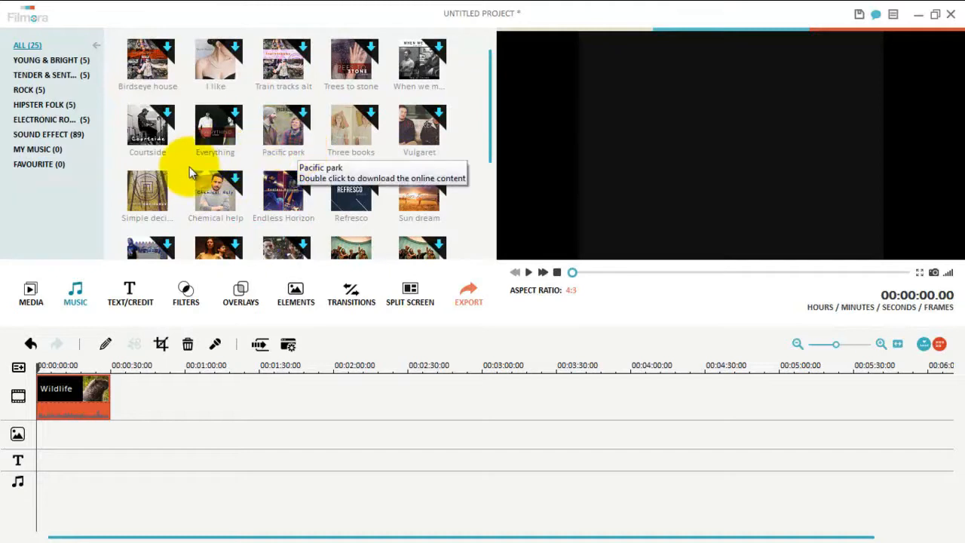
{"action": "mouse_move", "coordinate": [148, 189]}
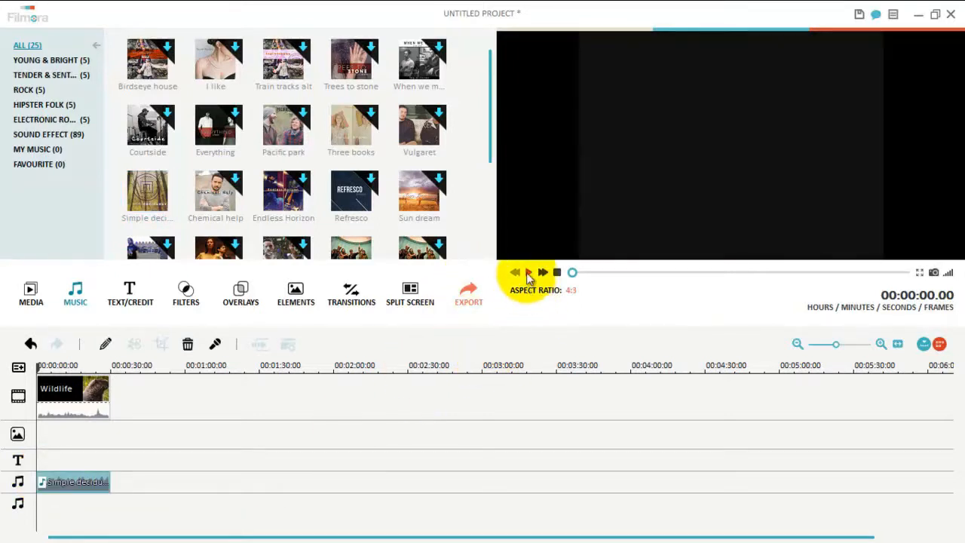
{"action": "left_click", "coordinate": [530, 272]}
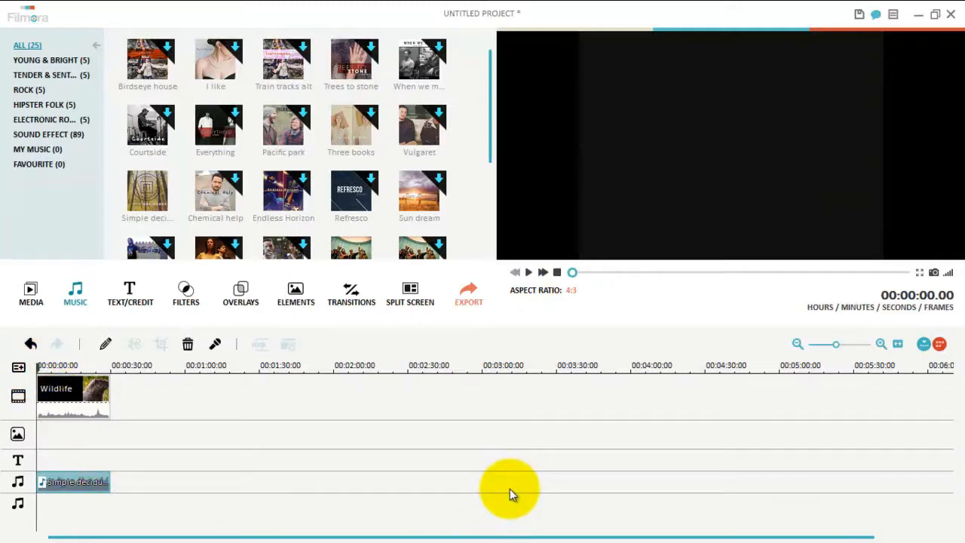
{"action": "mouse_move", "coordinate": [720, 221]}
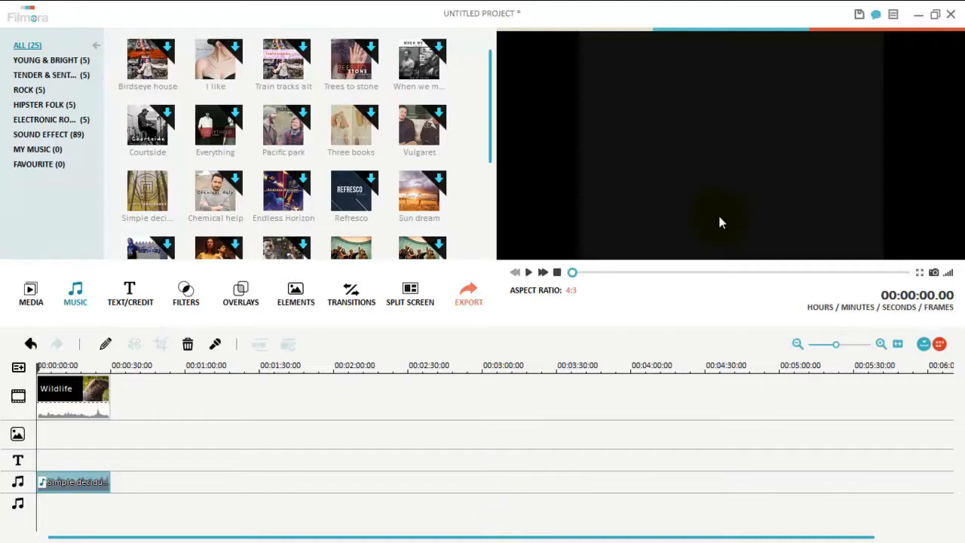